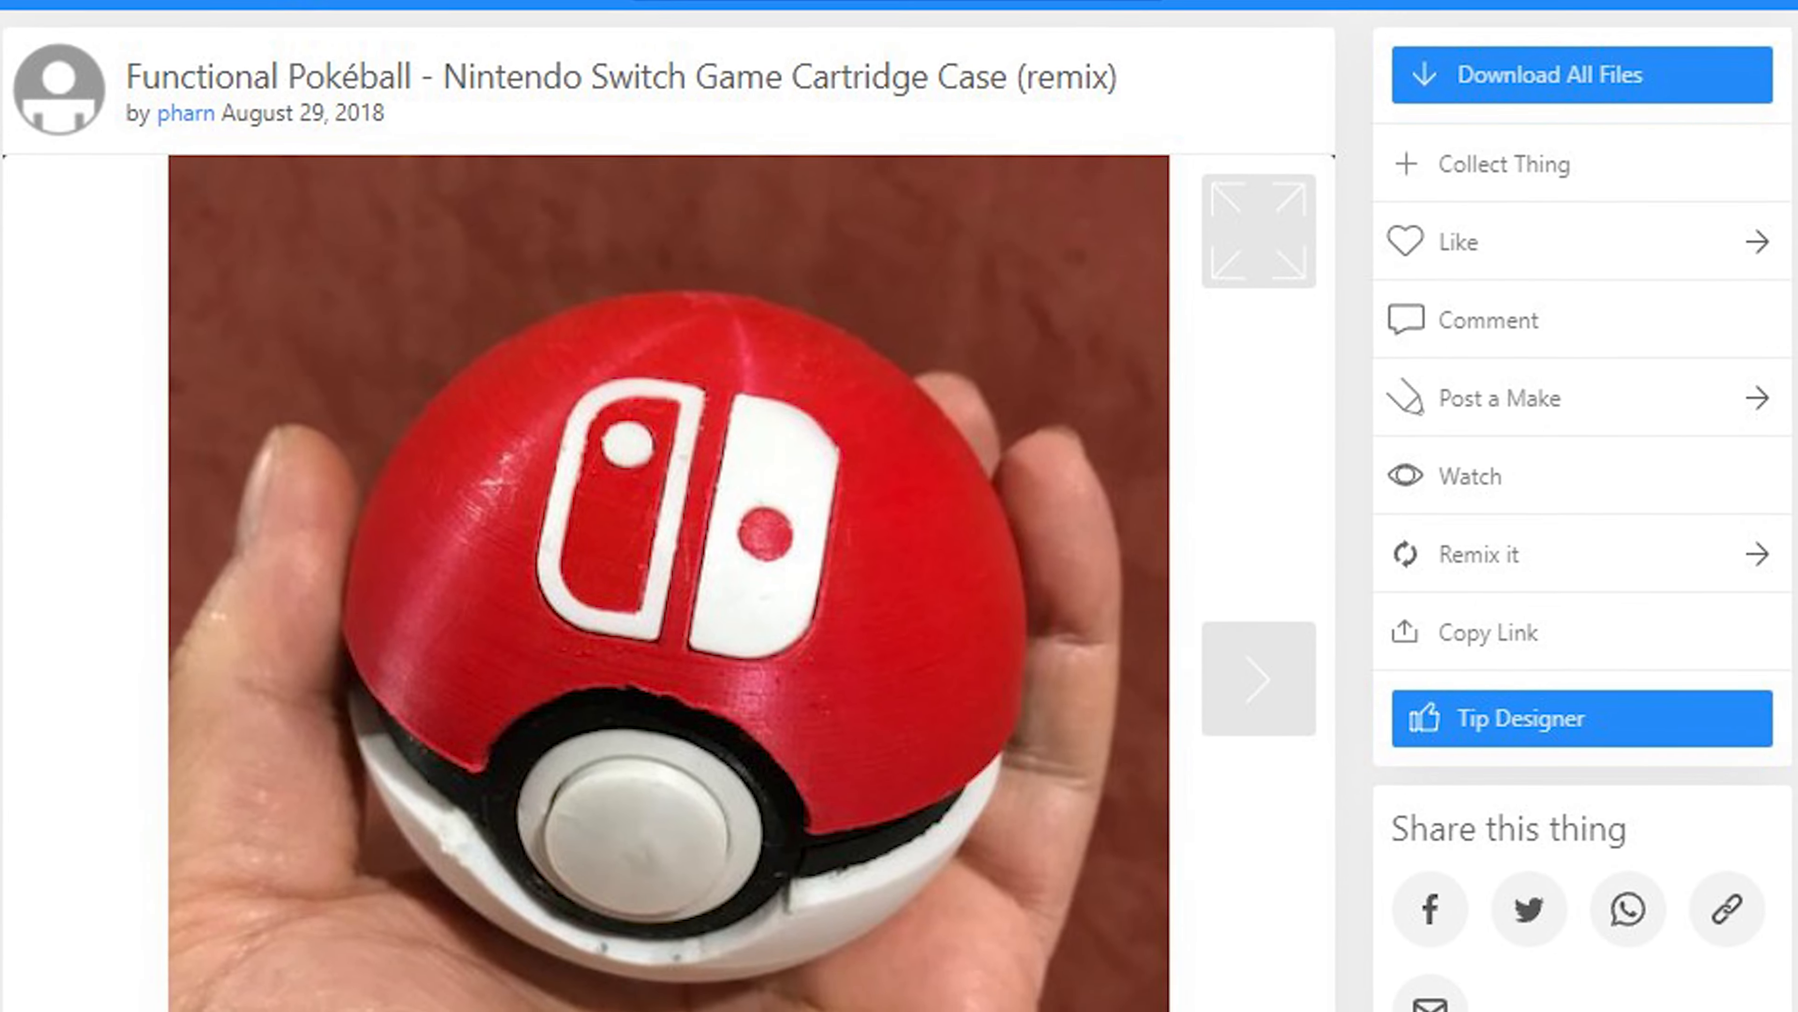
scroll(down, 3)
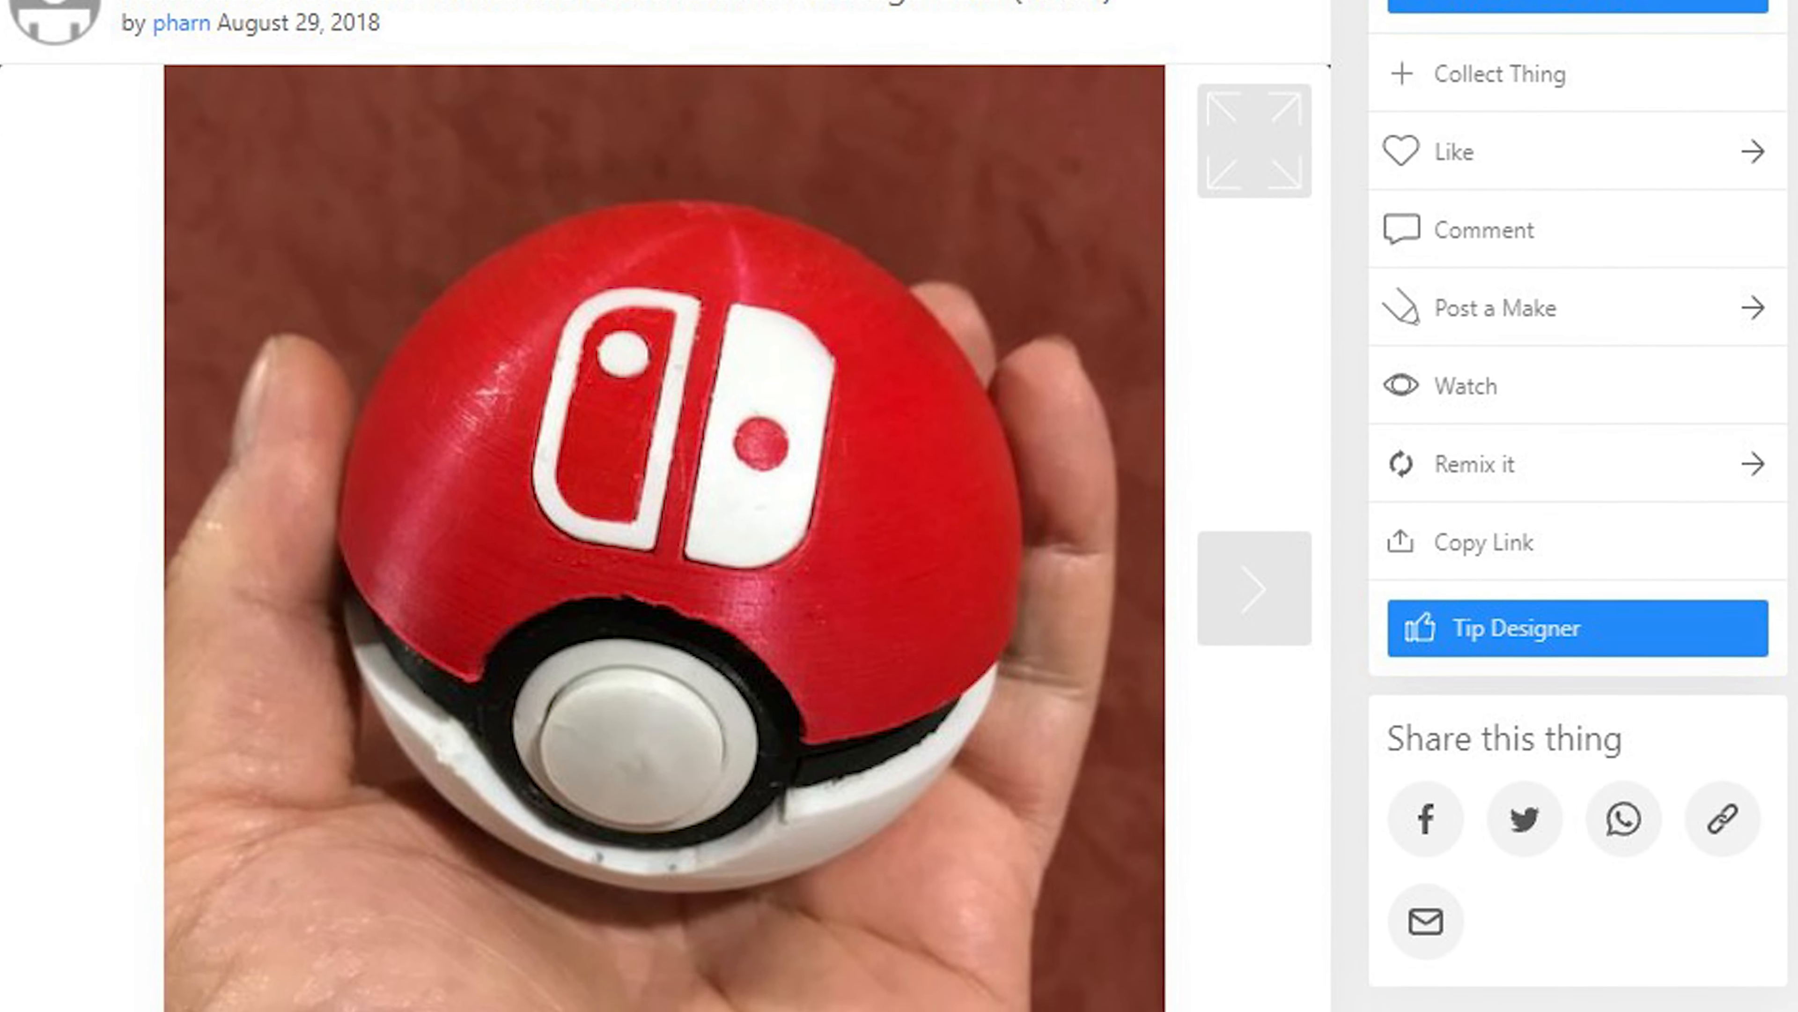